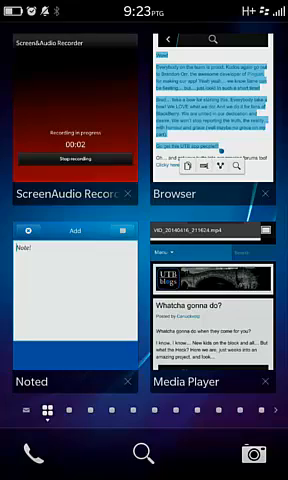
Bring the UTB Blogs 'Whatcha gonna do?' article back to full screen and scroll through the highlighted text
{"action": "left_click", "coordinate": [216, 100]}
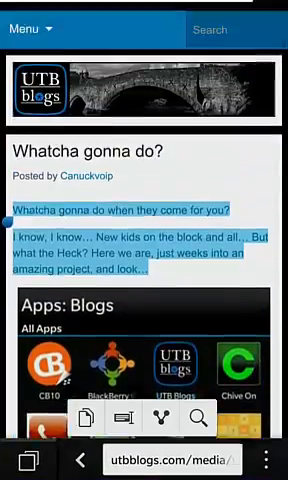
{"action": "scroll", "scroll_direction": "down", "scroll_amount": 3}
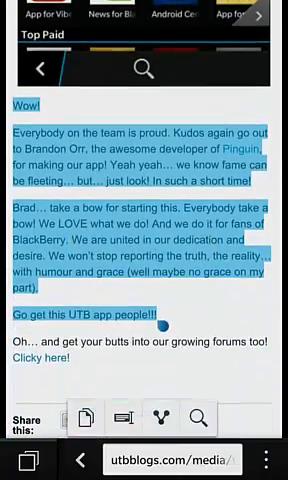
Deselect the article text and minimize the browser to the running apps overview
{"action": "scroll", "scroll_direction": "up", "scroll_amount": 3}
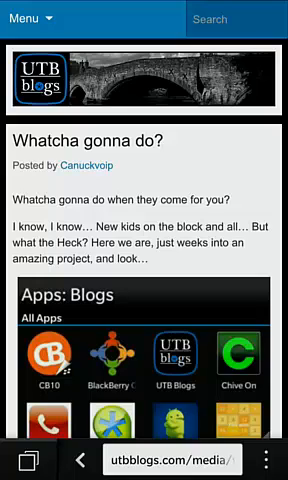
{"action": "double_click", "coordinate": [78, 190]}
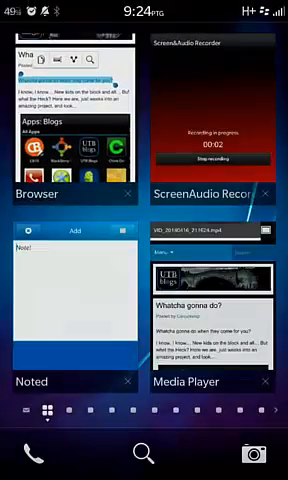
{"action": "left_click", "coordinate": [72, 300]}
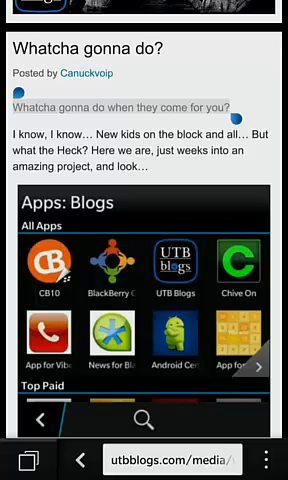
{"action": "scroll", "scroll_direction": "down", "scroll_amount": 3}
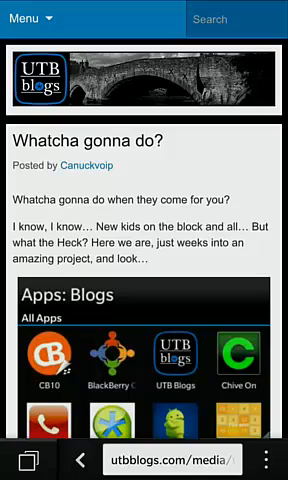
Select from 'Whatcha gonna do when they come for you?' down through 'Clicky here!'
{"action": "double_click", "coordinate": [80, 200]}
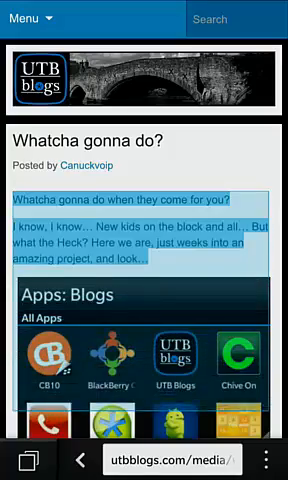
{"action": "scroll", "scroll_direction": "down", "scroll_amount": 3}
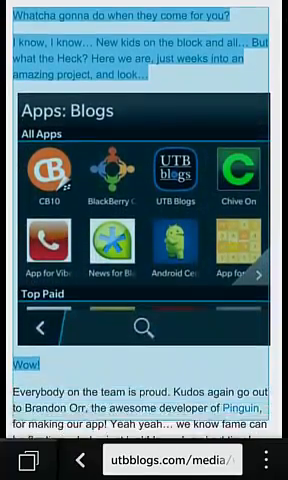
{"action": "scroll", "scroll_direction": "down", "scroll_amount": 3}
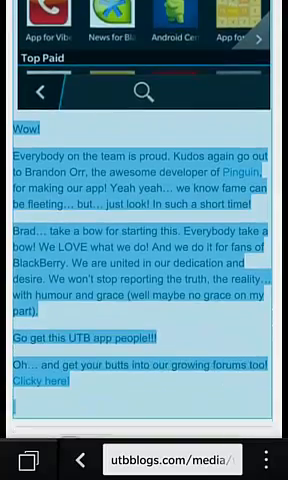